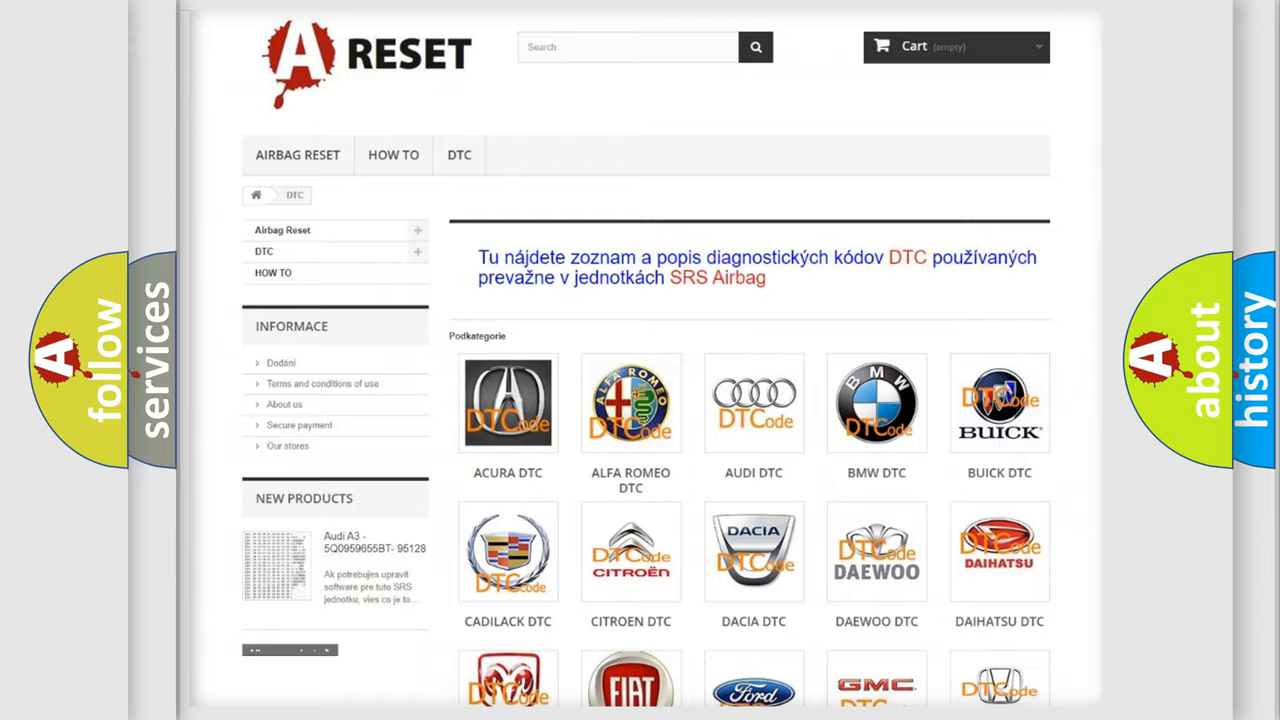
Open the Jeep DTC tile to show its list of airbag diagnostic trouble code subcategories
scroll(down, 3)
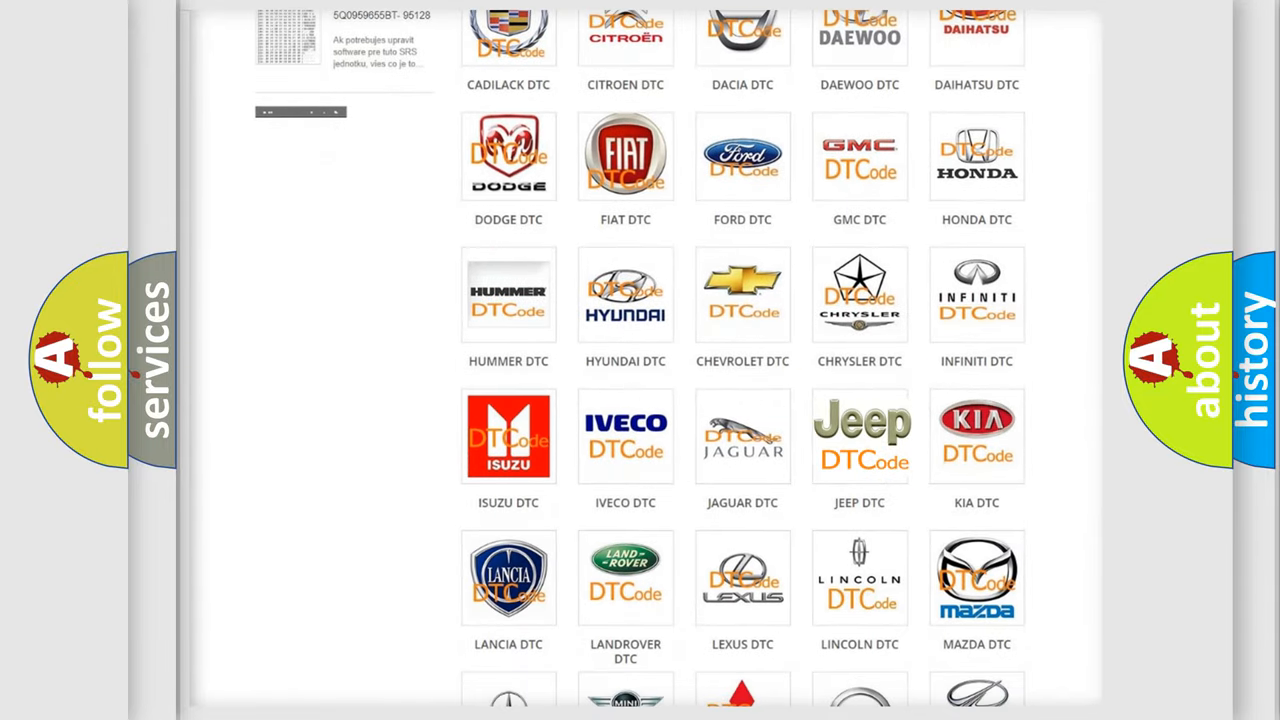
click(860, 436)
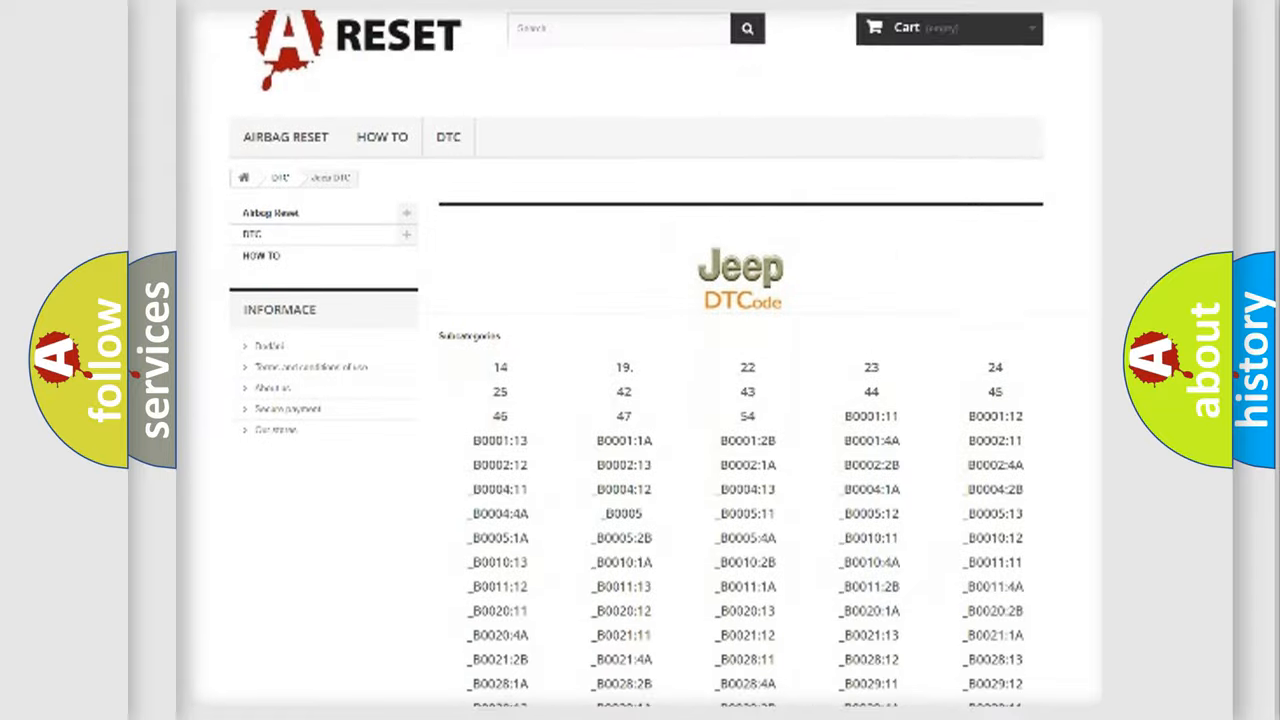
scroll(down, 3)
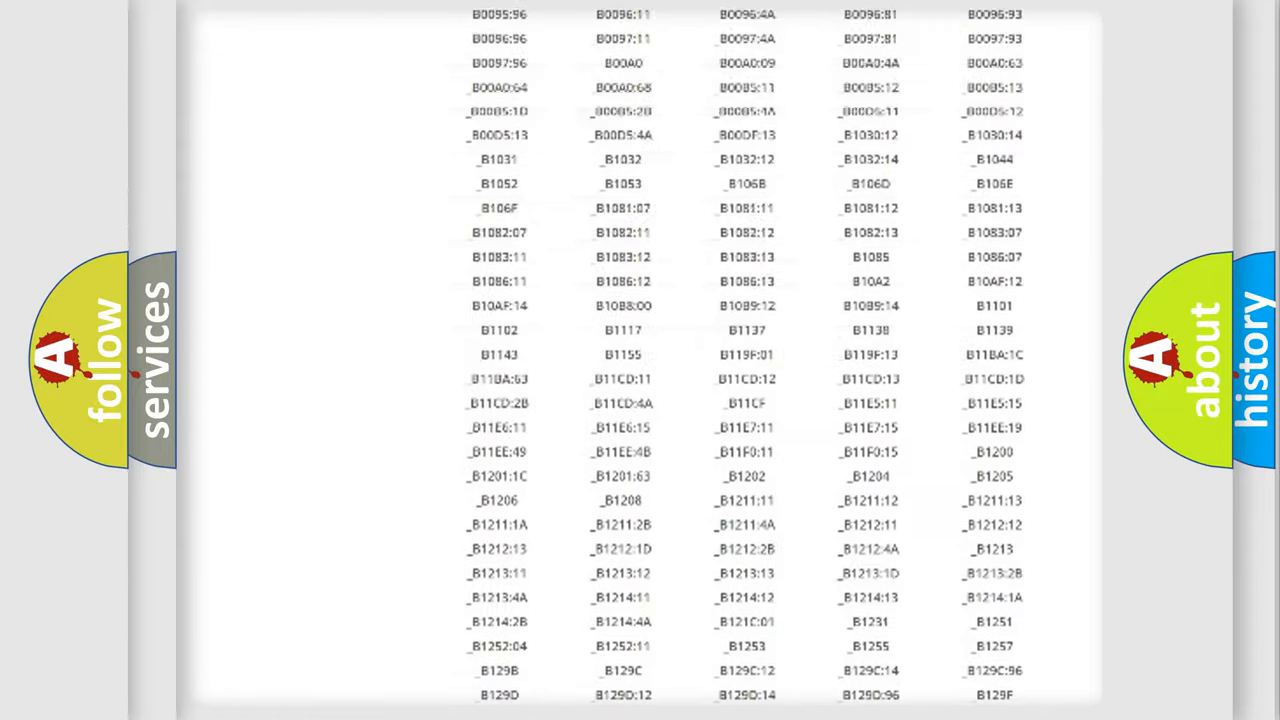
scroll(up, 3)
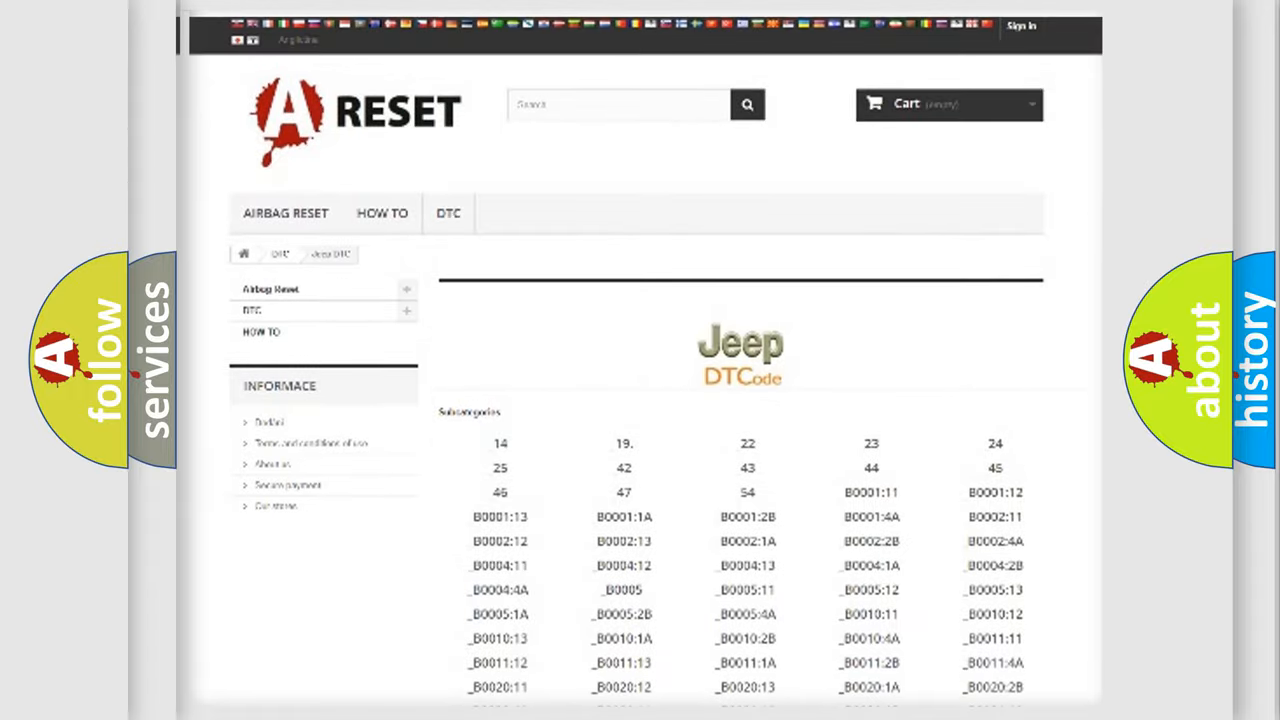